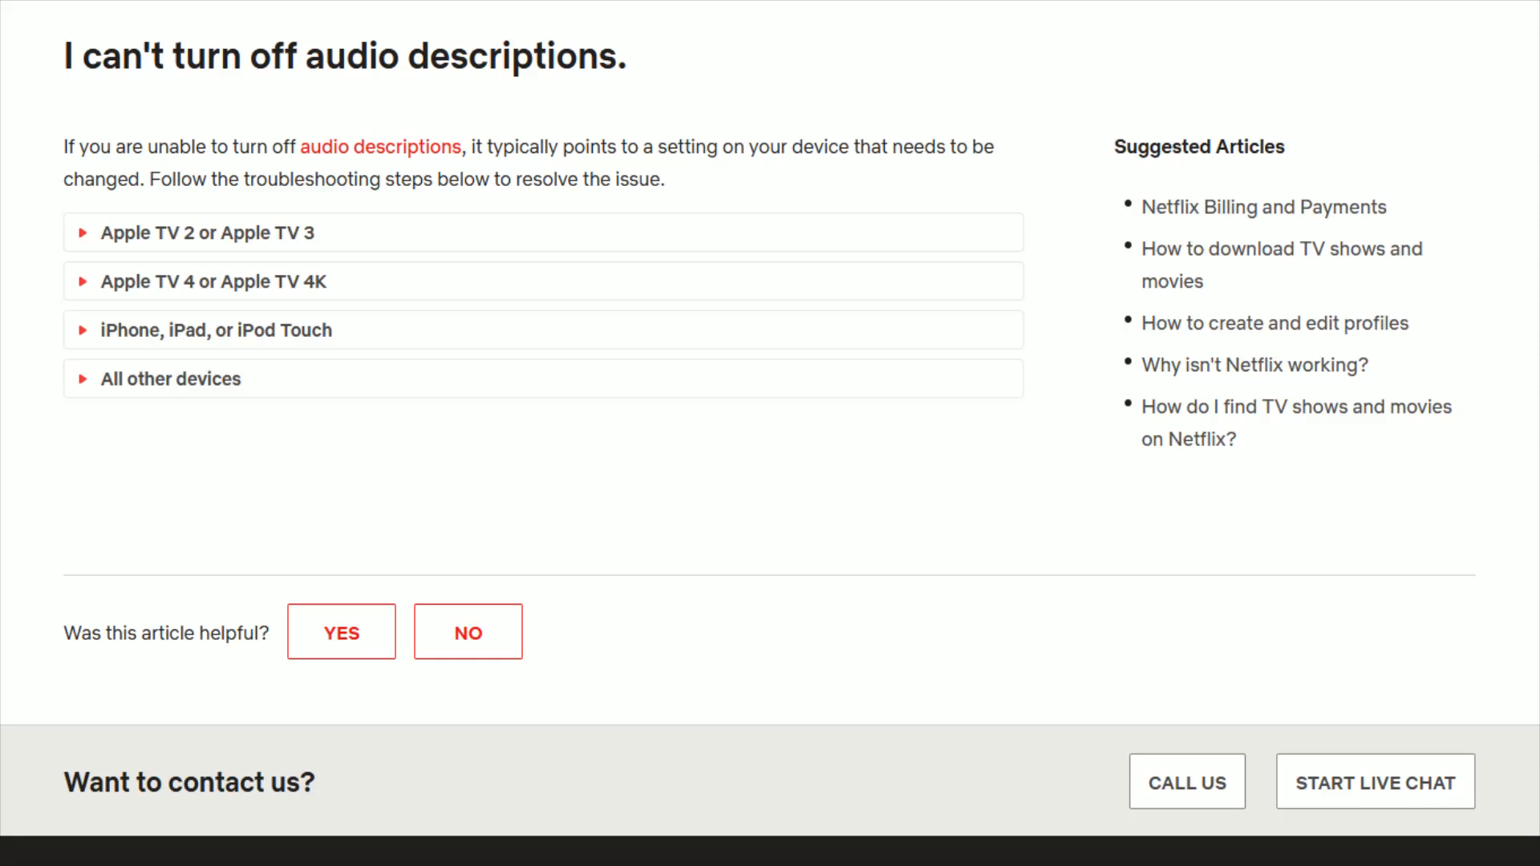
mouse_move(138, 237)
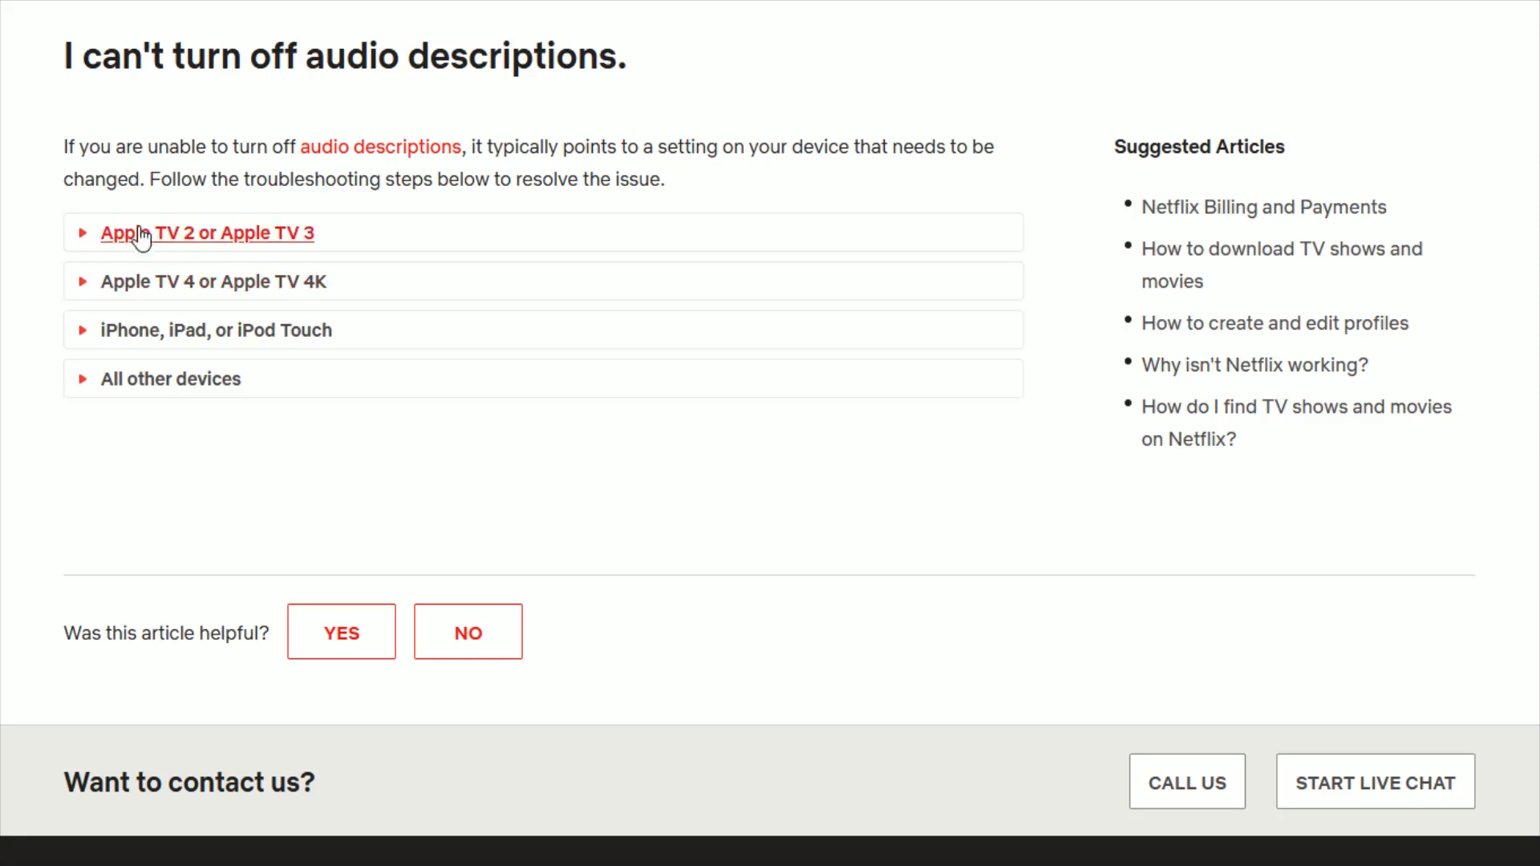
mouse_move(216, 330)
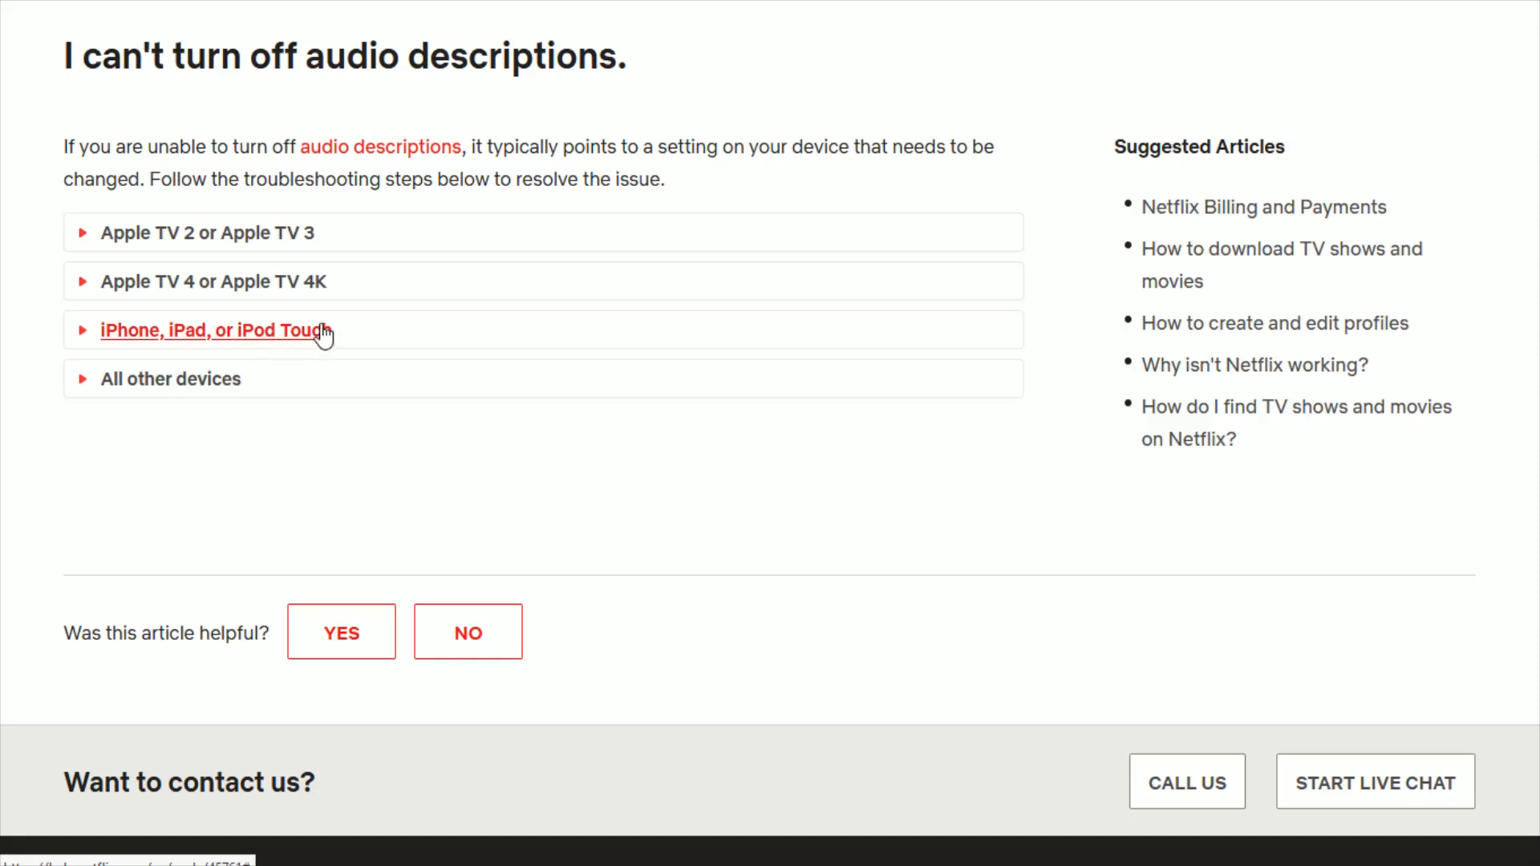
- Review the iPhone, iPad, or iPod Touch steps, highlighting 'Audio Descriptions' and 'Off', then collapse them
click(215, 330)
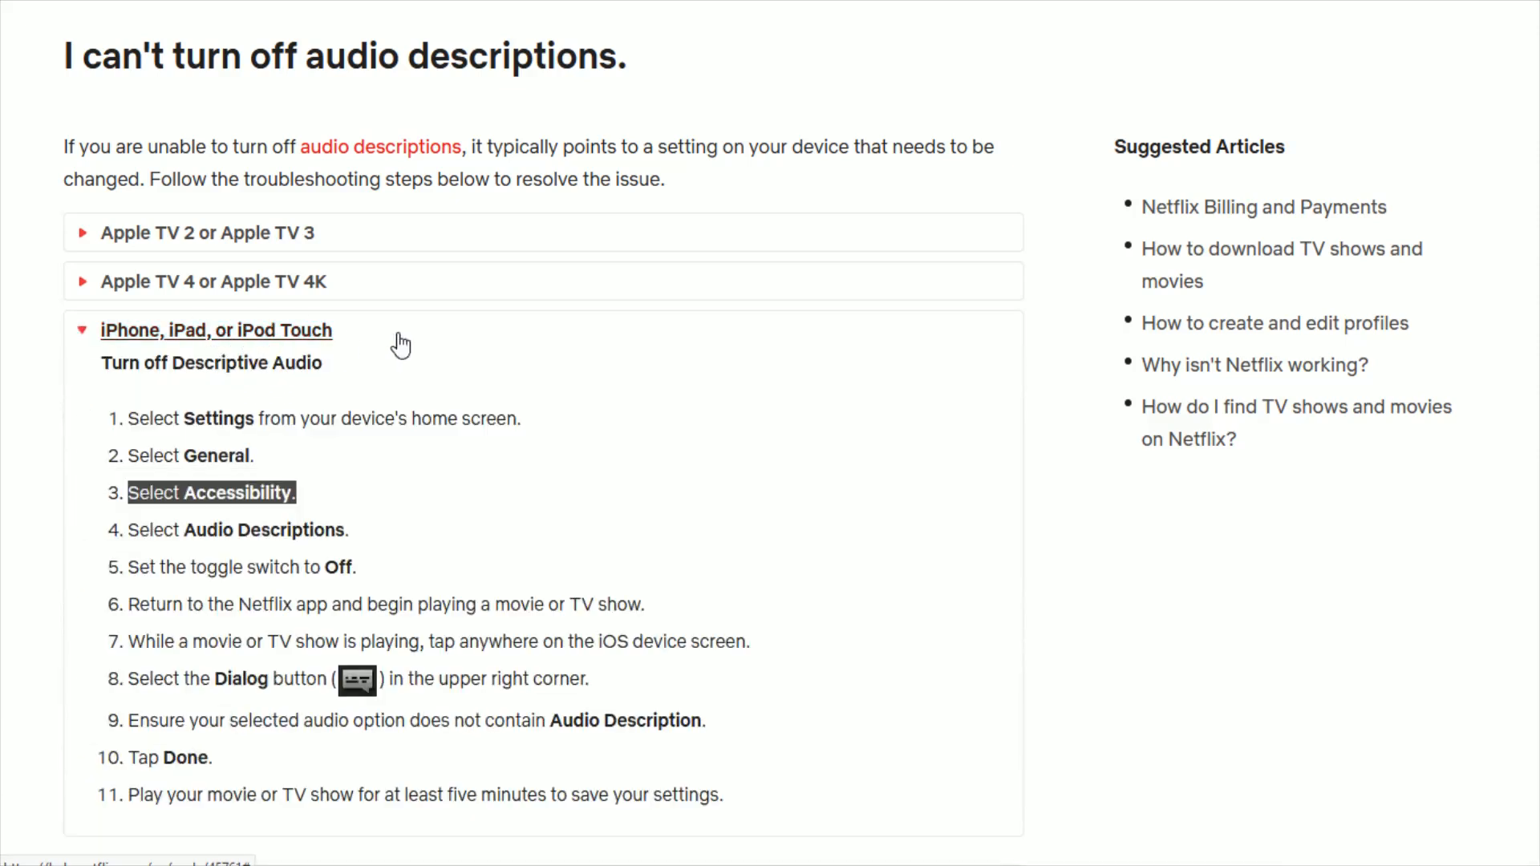
scroll(down, 3)
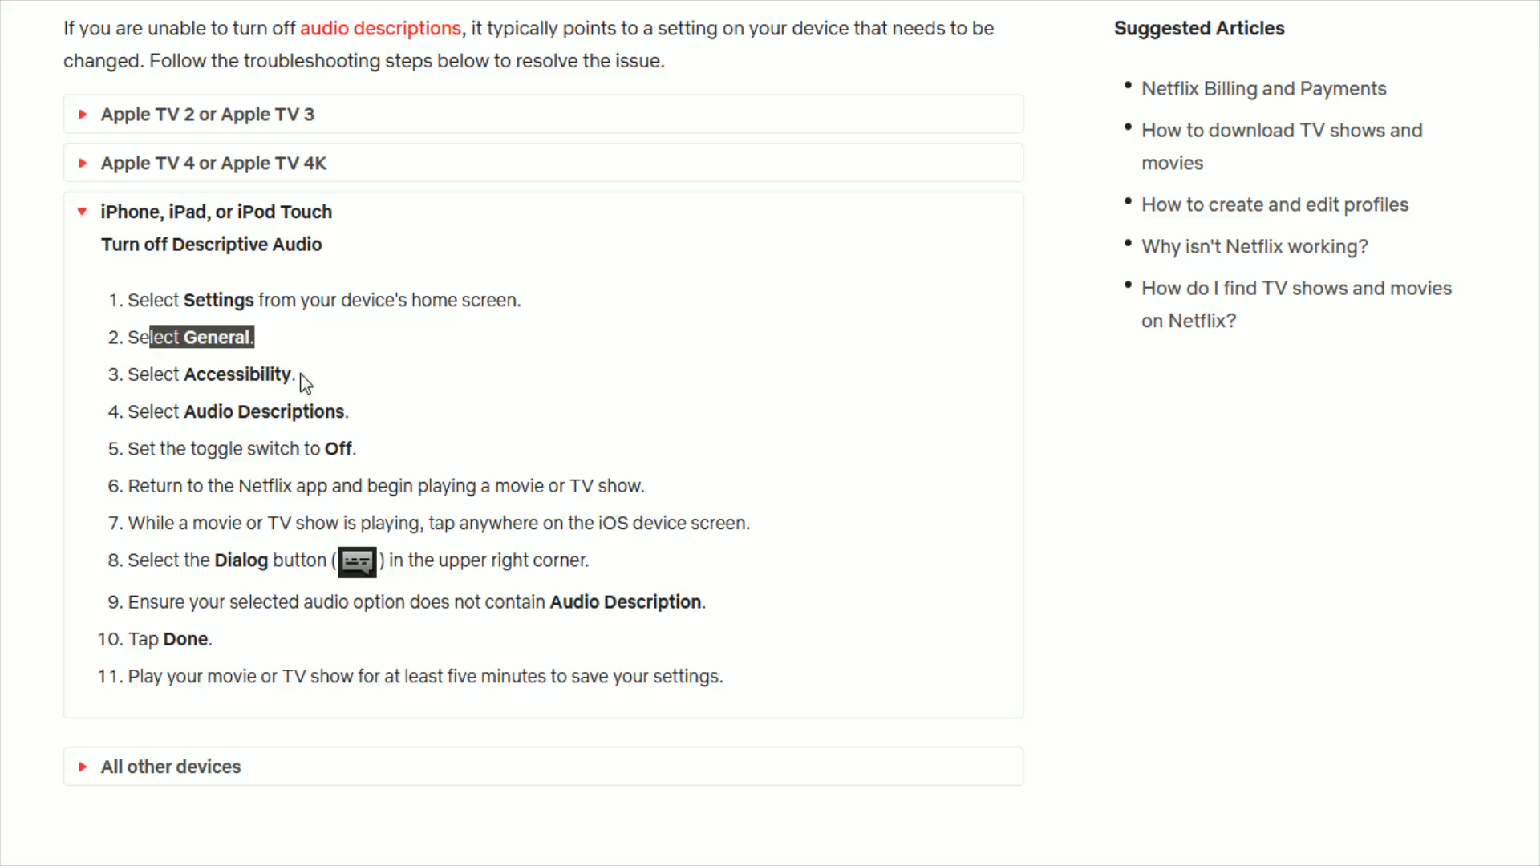
double_click(238, 374)
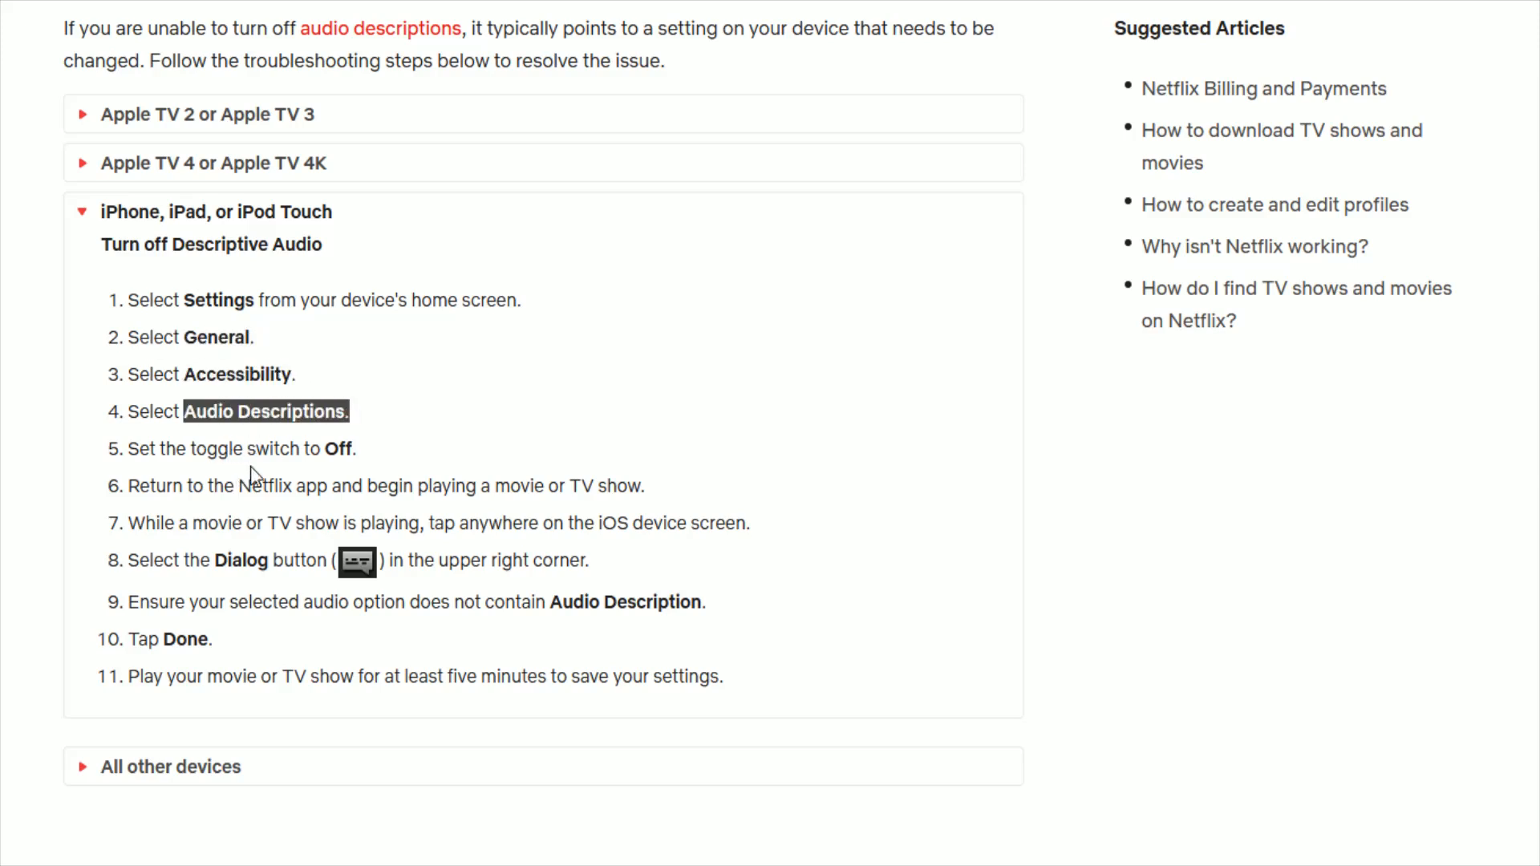
double_click(341, 449)
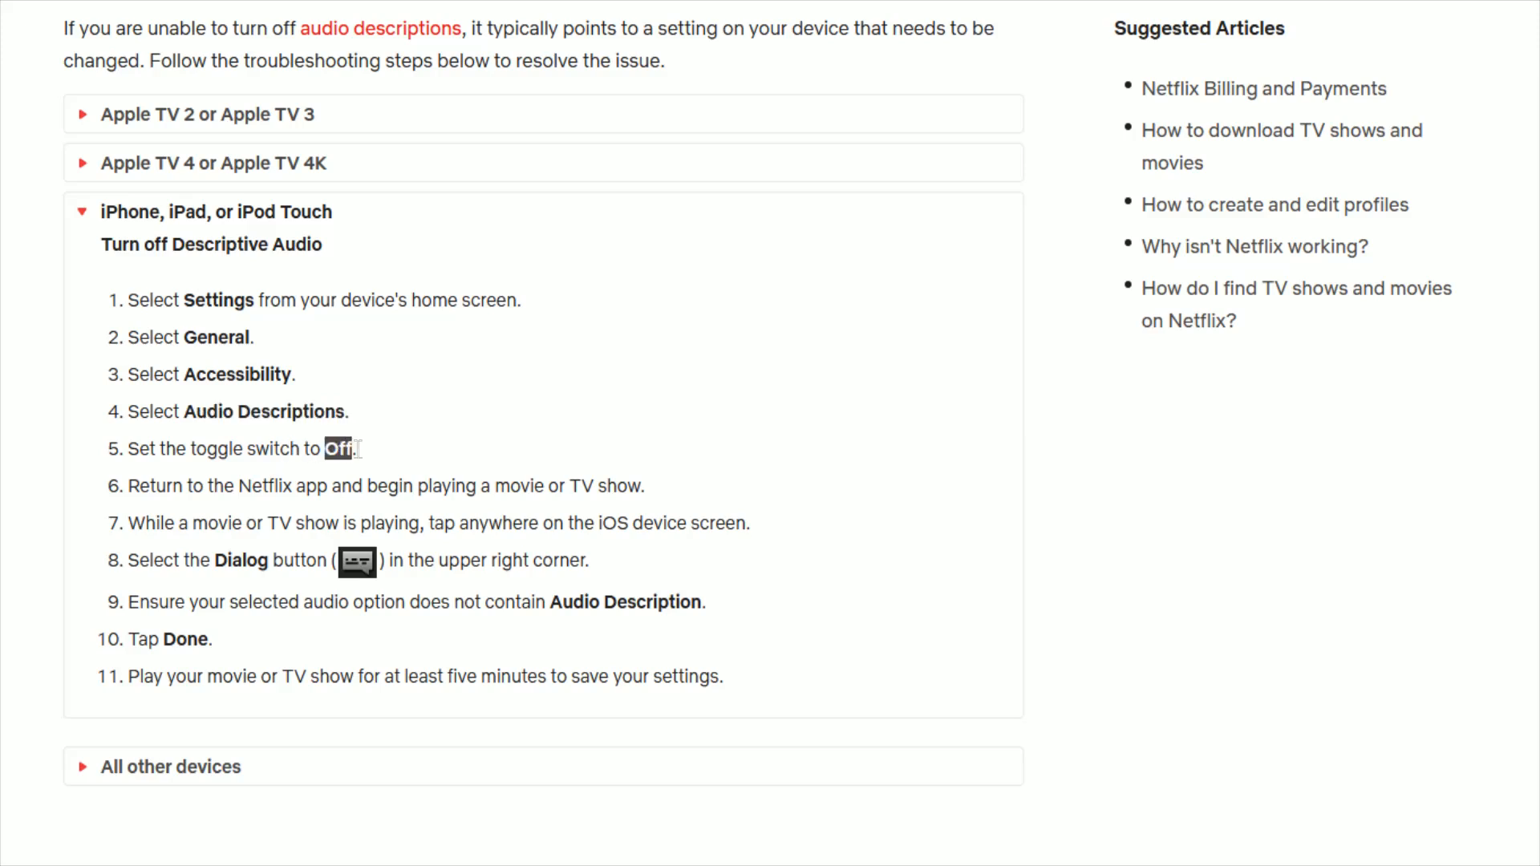
click(216, 212)
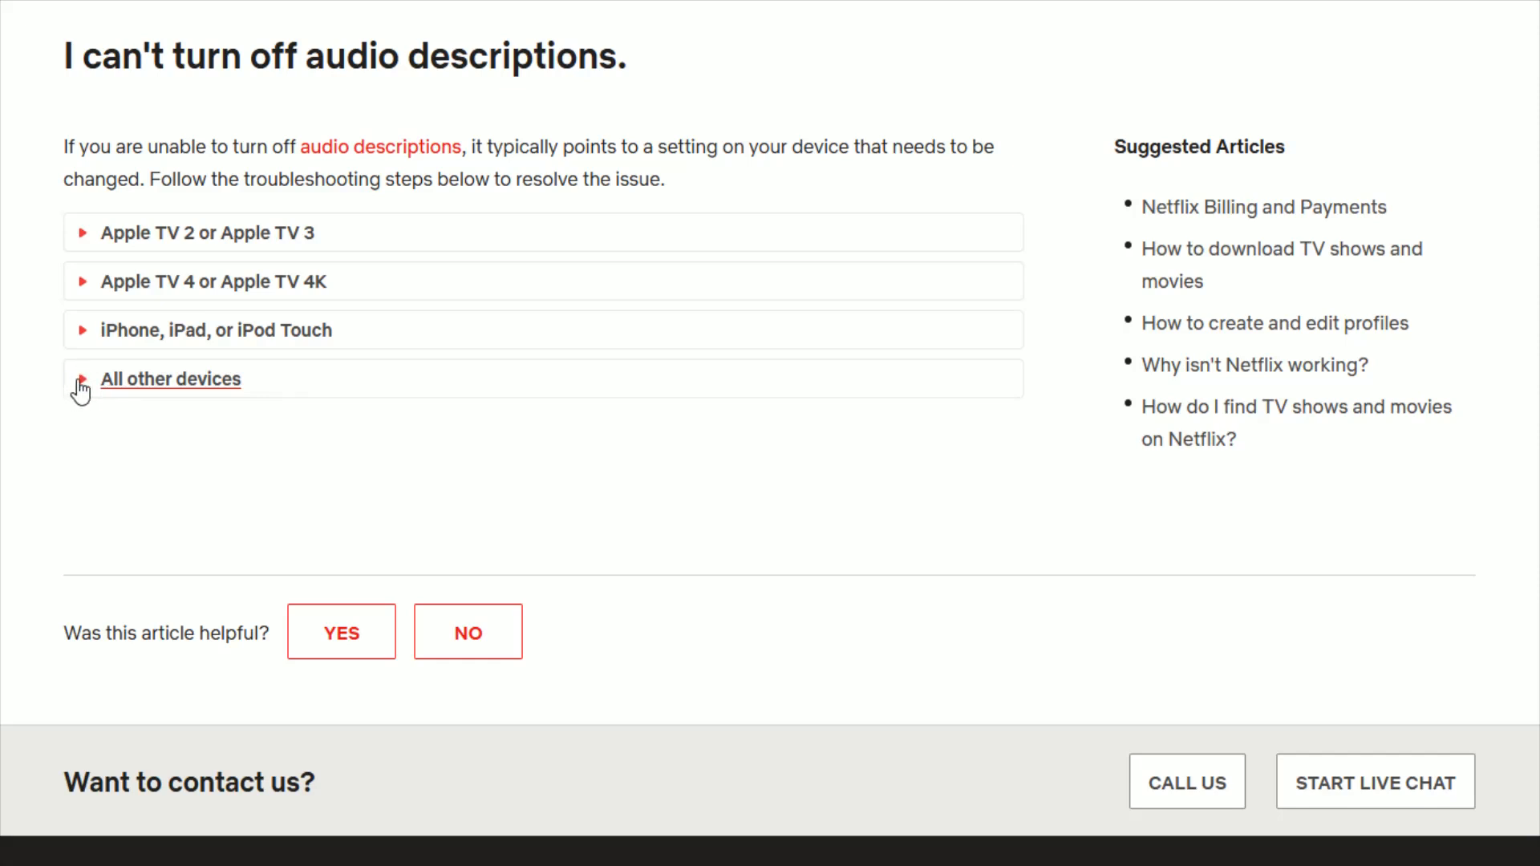
mouse_move(87, 392)
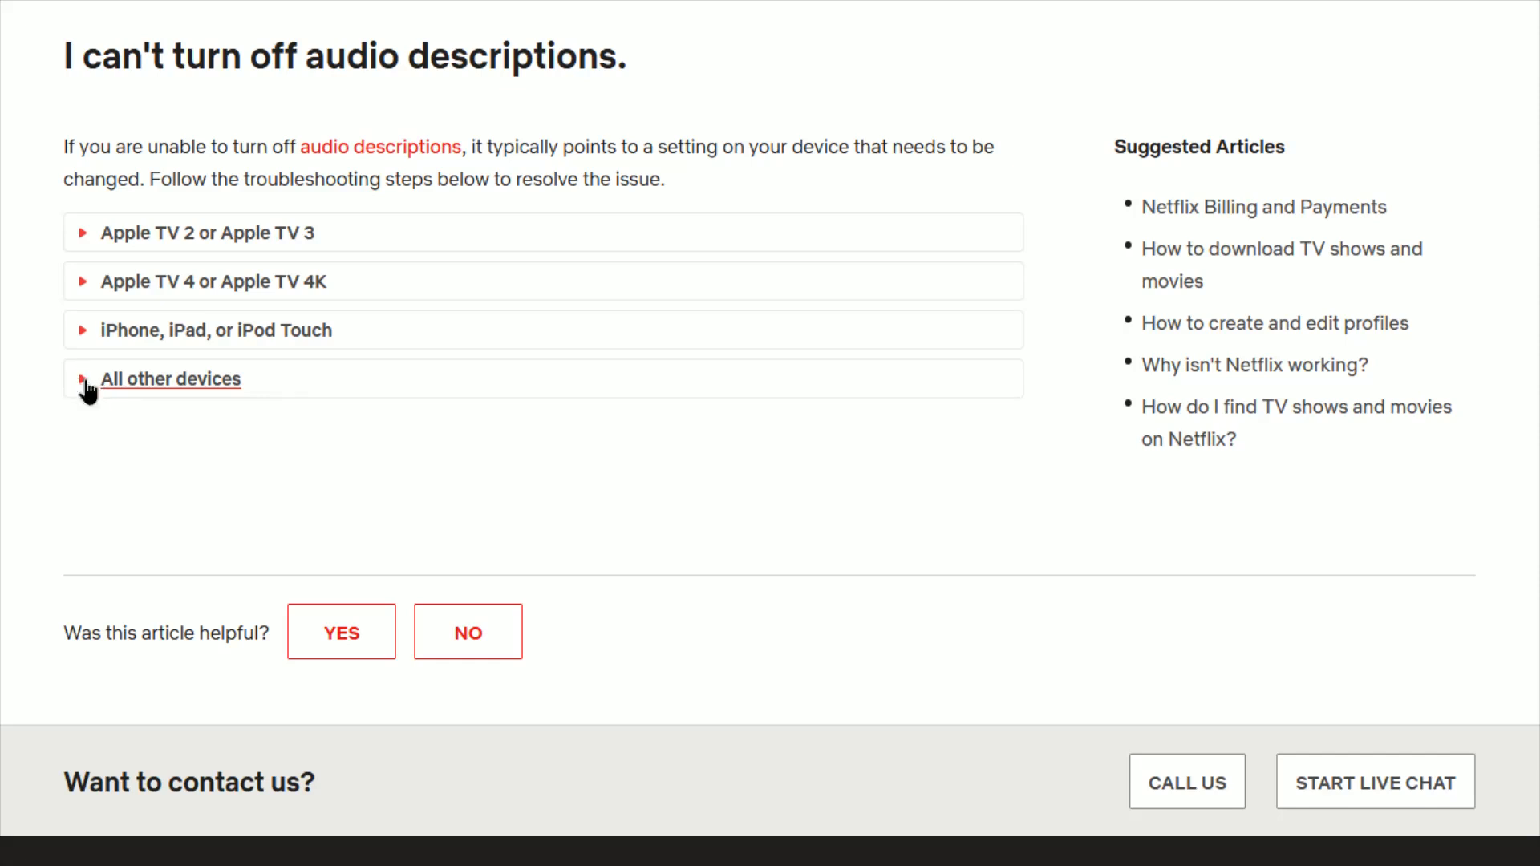
- Expand the All other devices section, briefly reopening and closing the iPhone, iPad, or iPod Touch steps
click(170, 379)
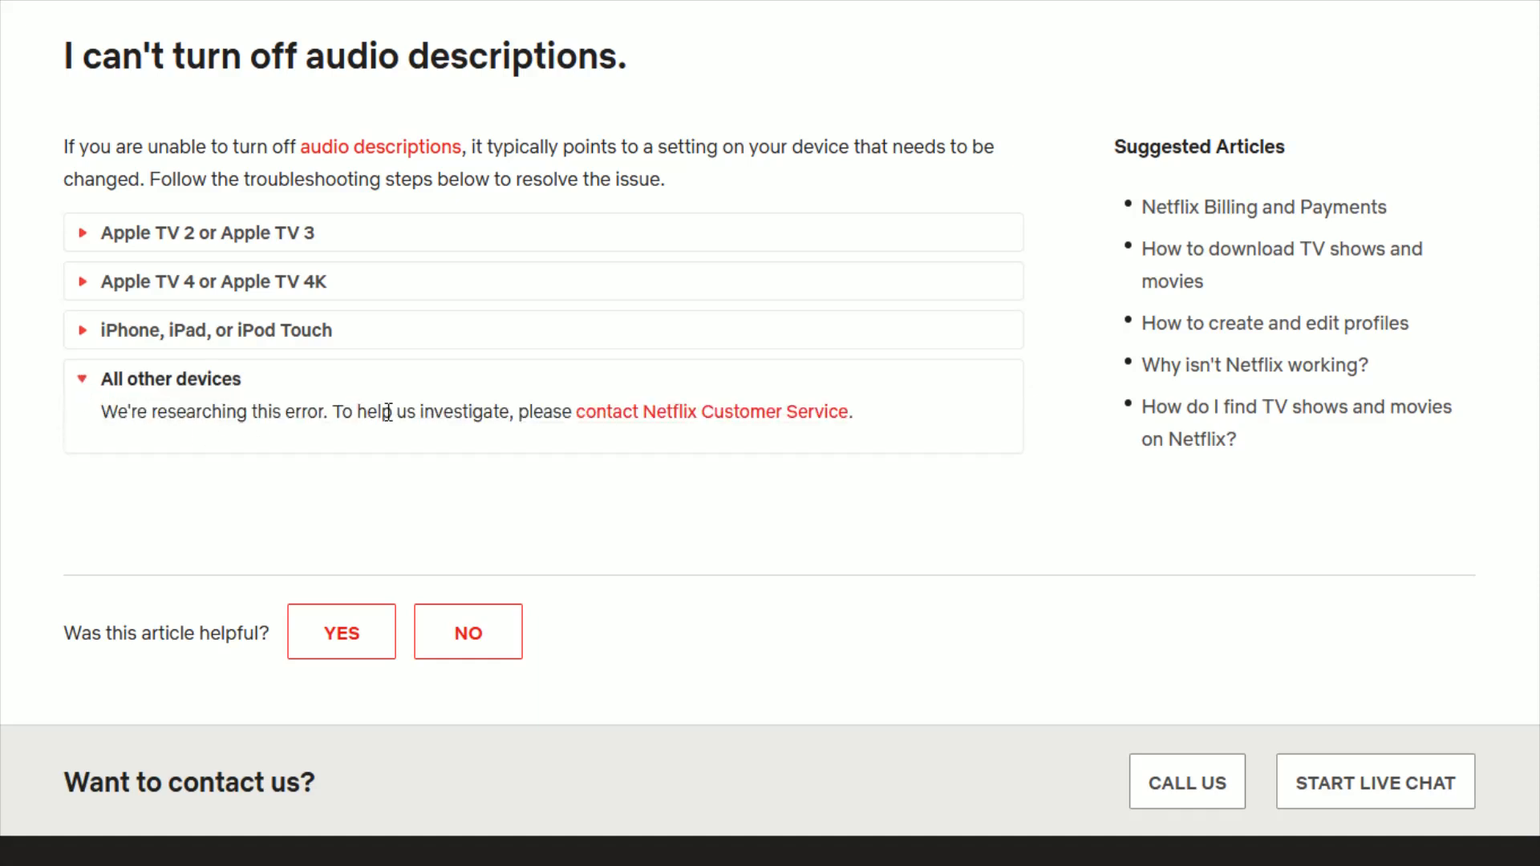
click(217, 329)
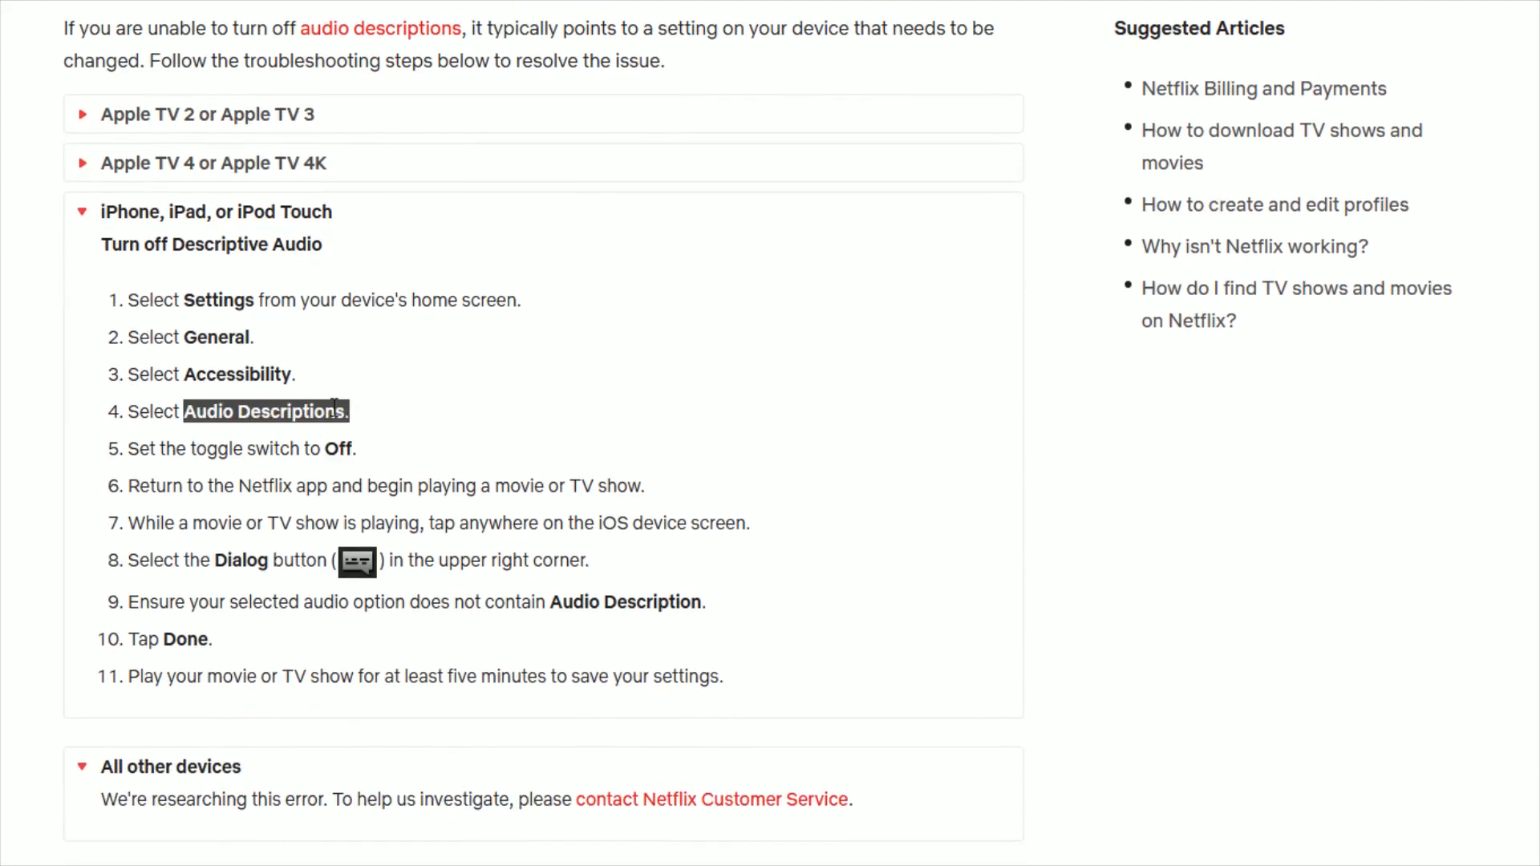
click(216, 212)
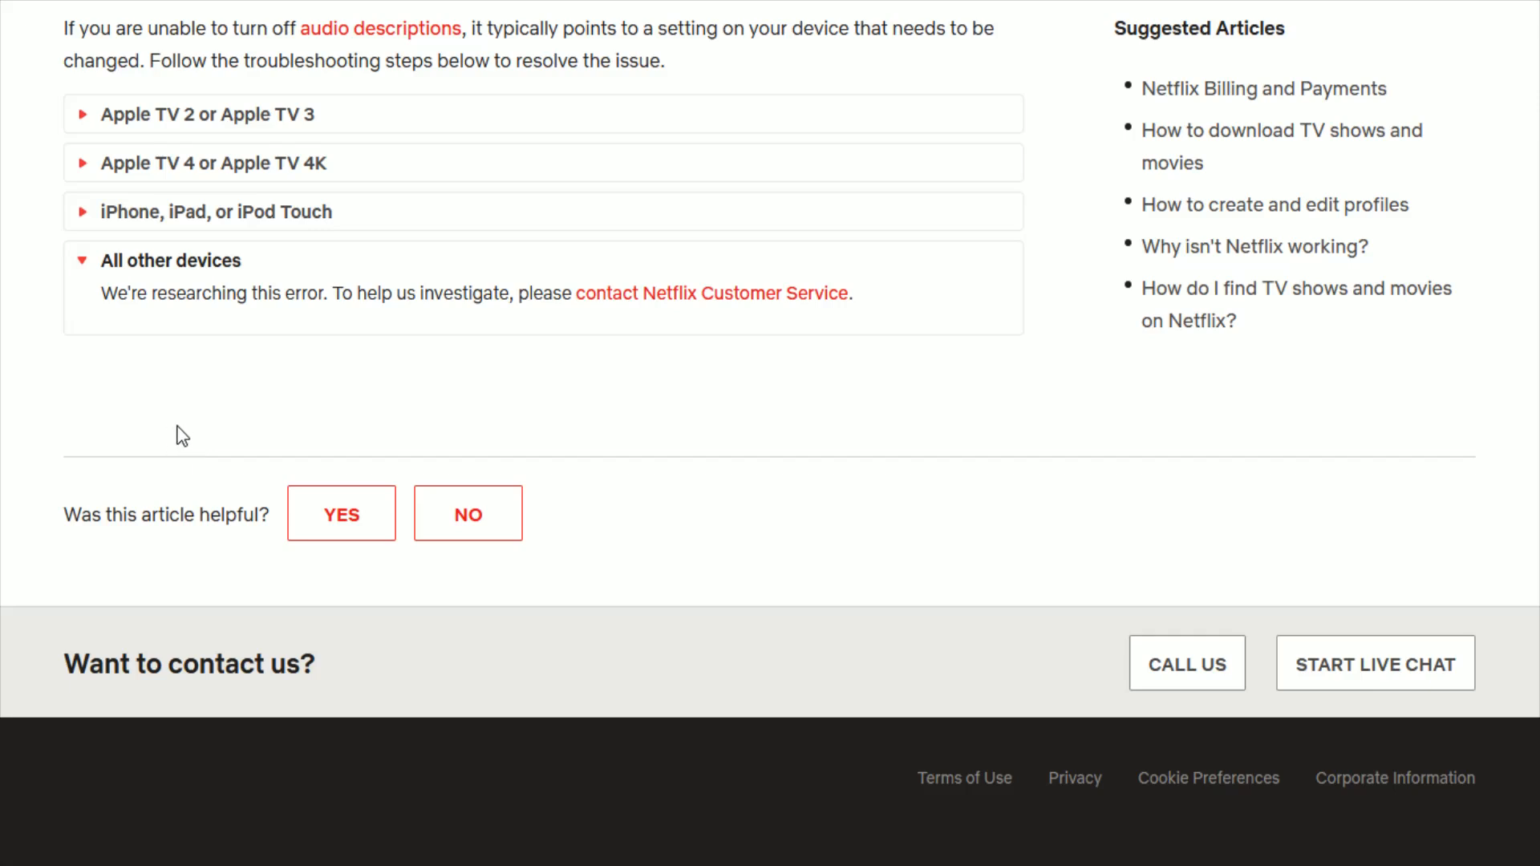
mouse_move(187, 430)
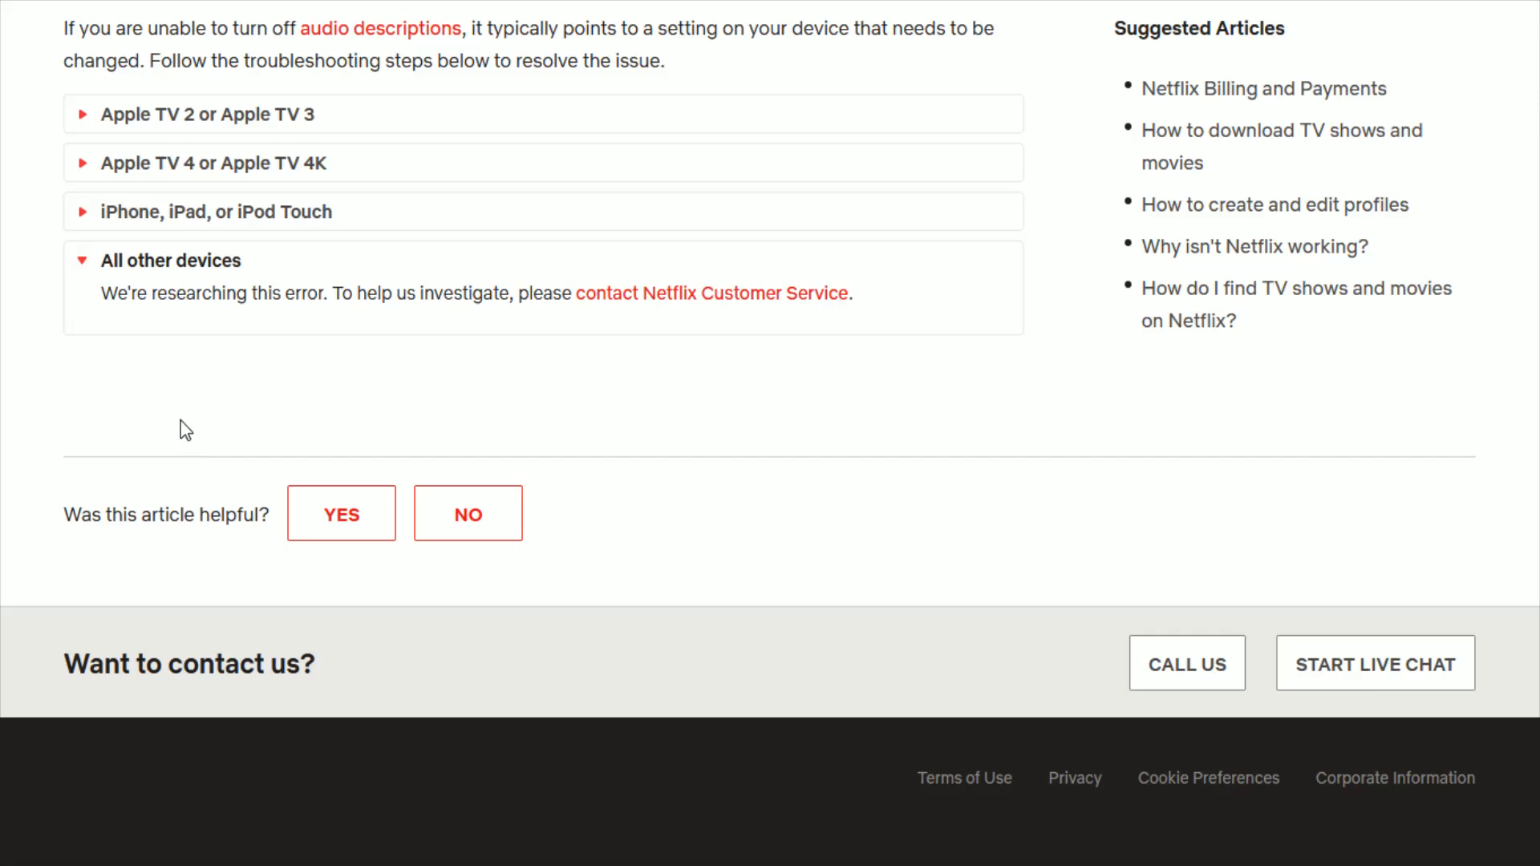
mouse_move(186, 405)
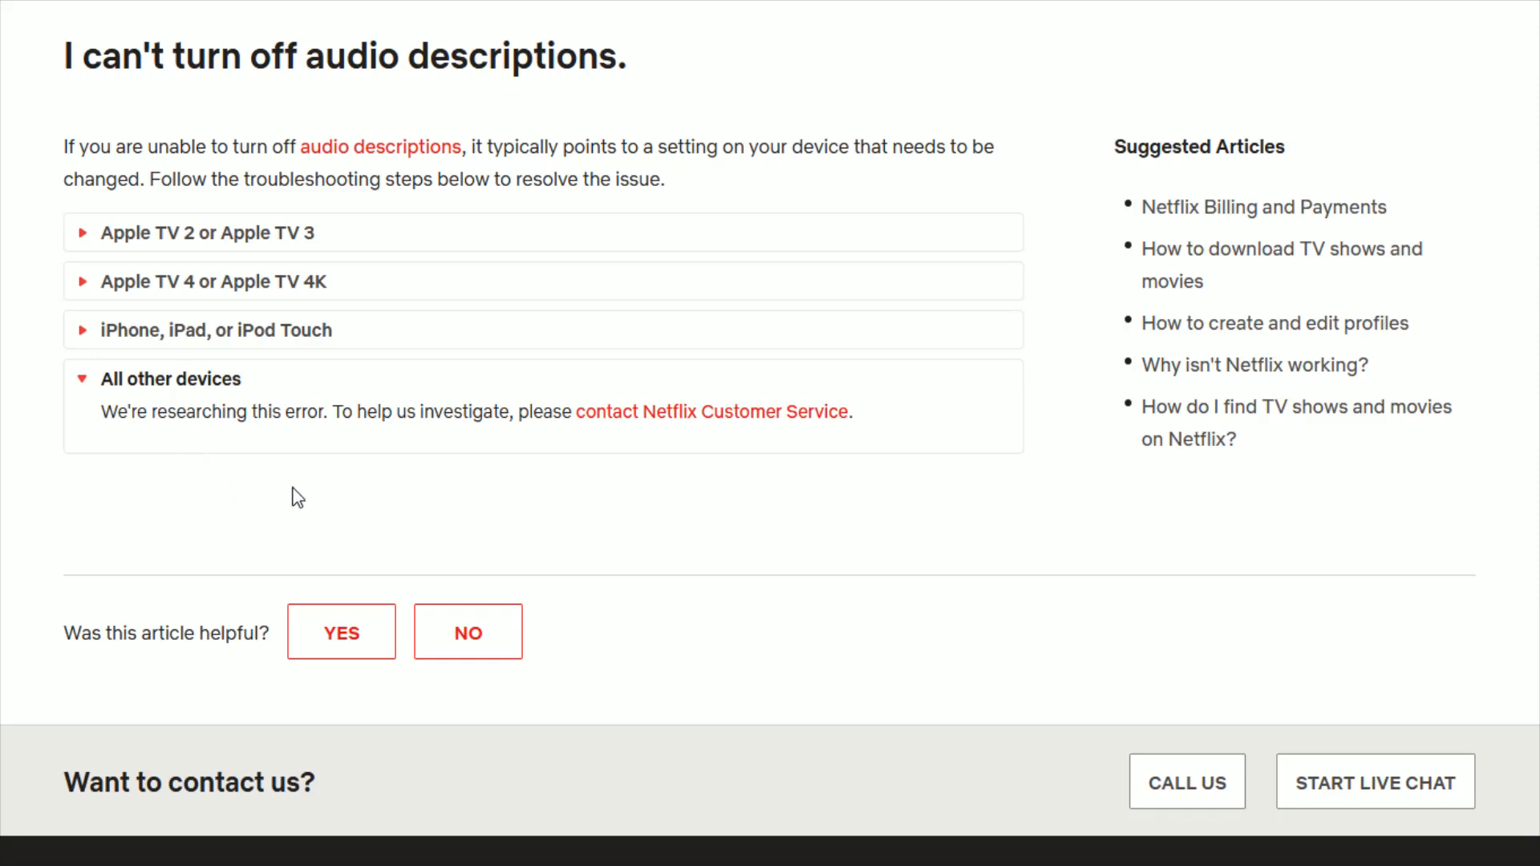
mouse_move(520, 470)
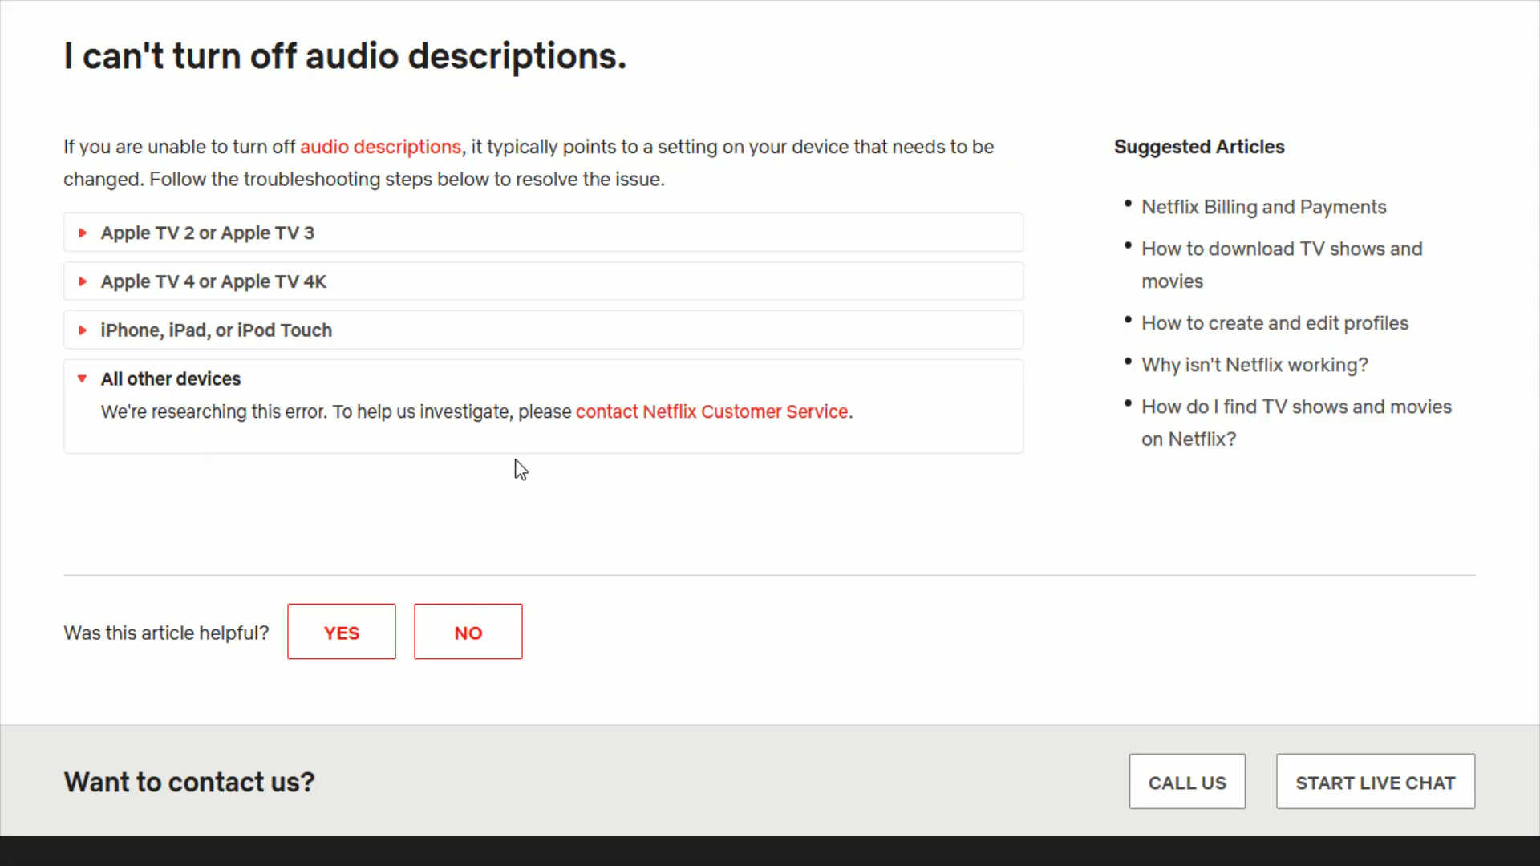